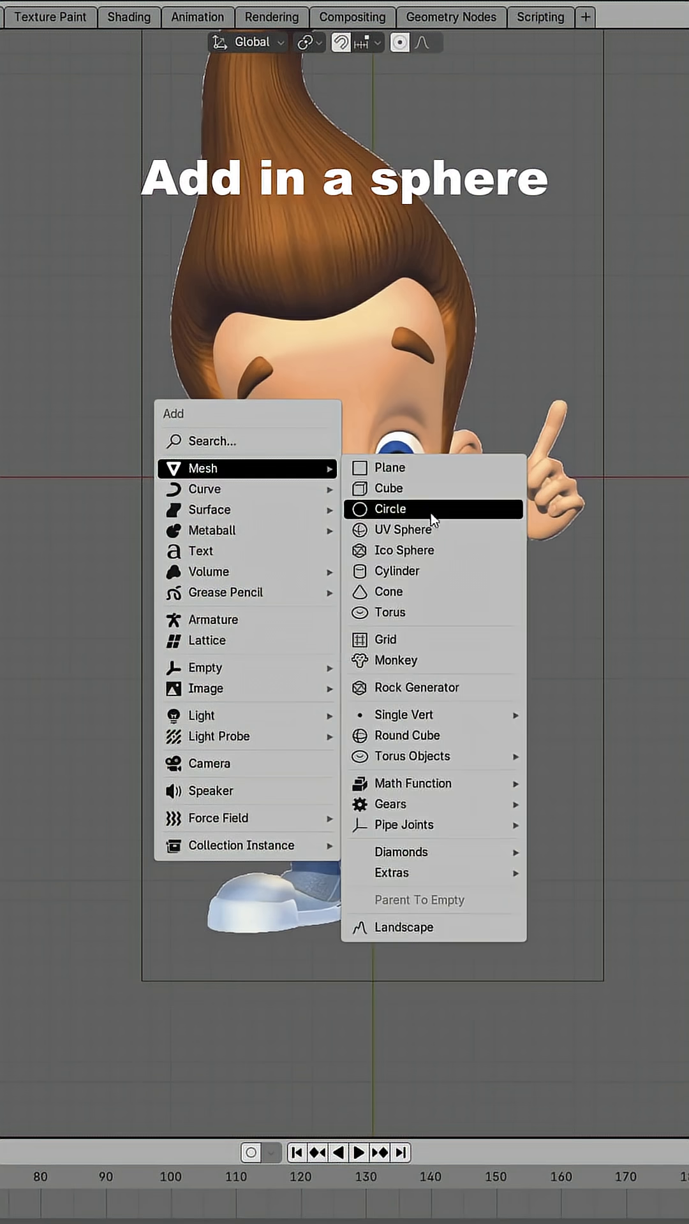
# - Add a UV Sphere over the reference image for the head
pyautogui.click(404, 530)
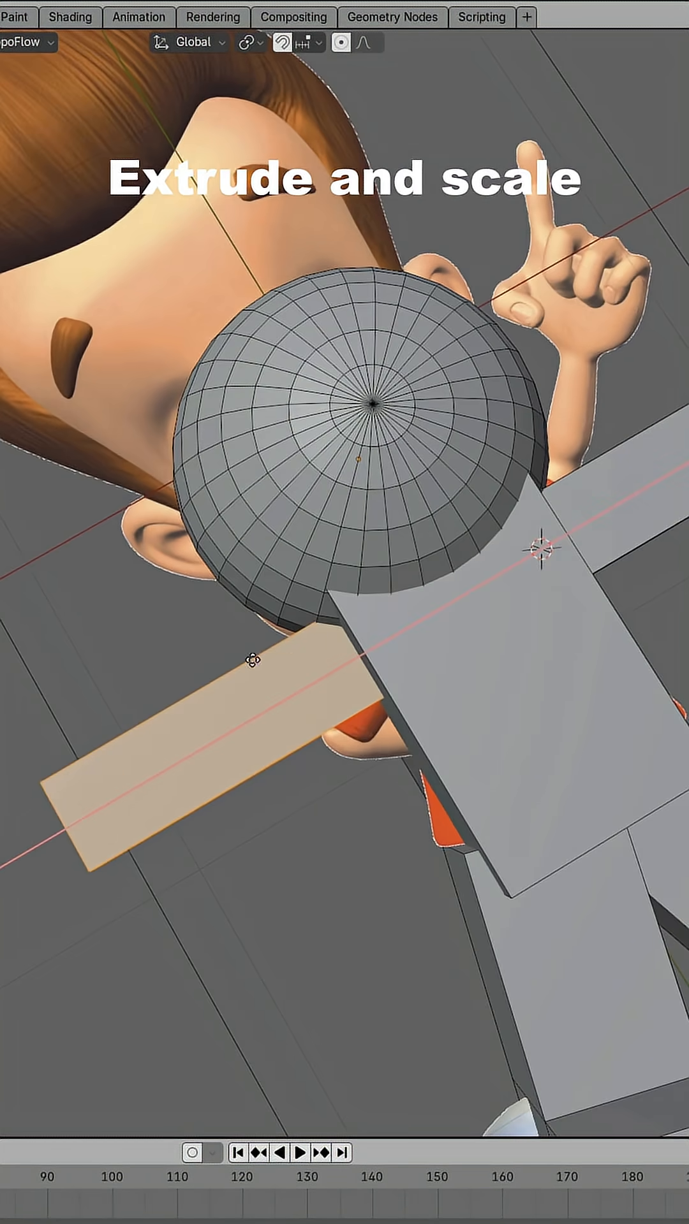
# - Enable Proportional Editing after extruding the T-pose arms from the cube body
pyautogui.click(339, 44)
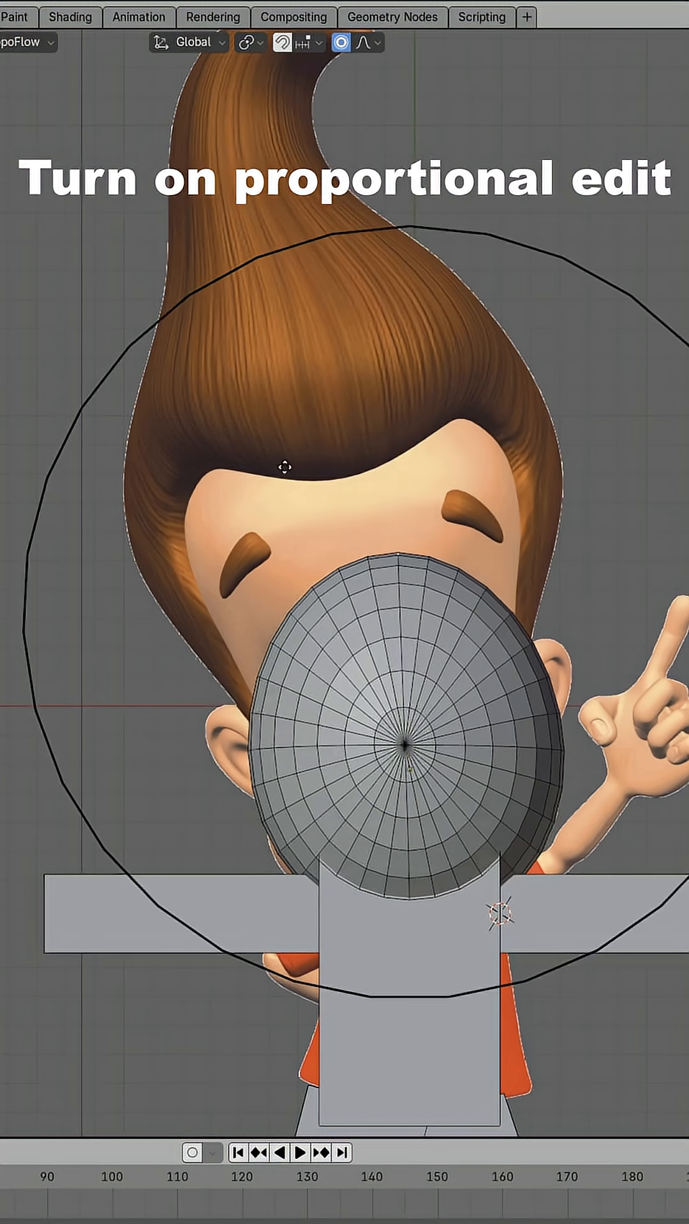